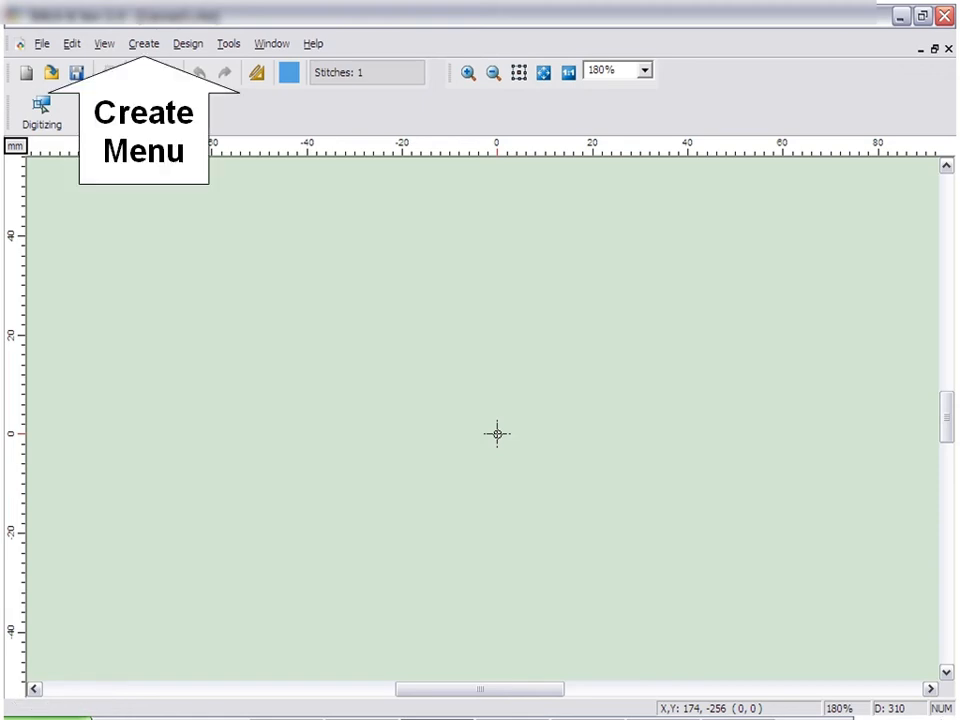
Launch the Autopunch Wizard from the Create menu.
click(144, 44)
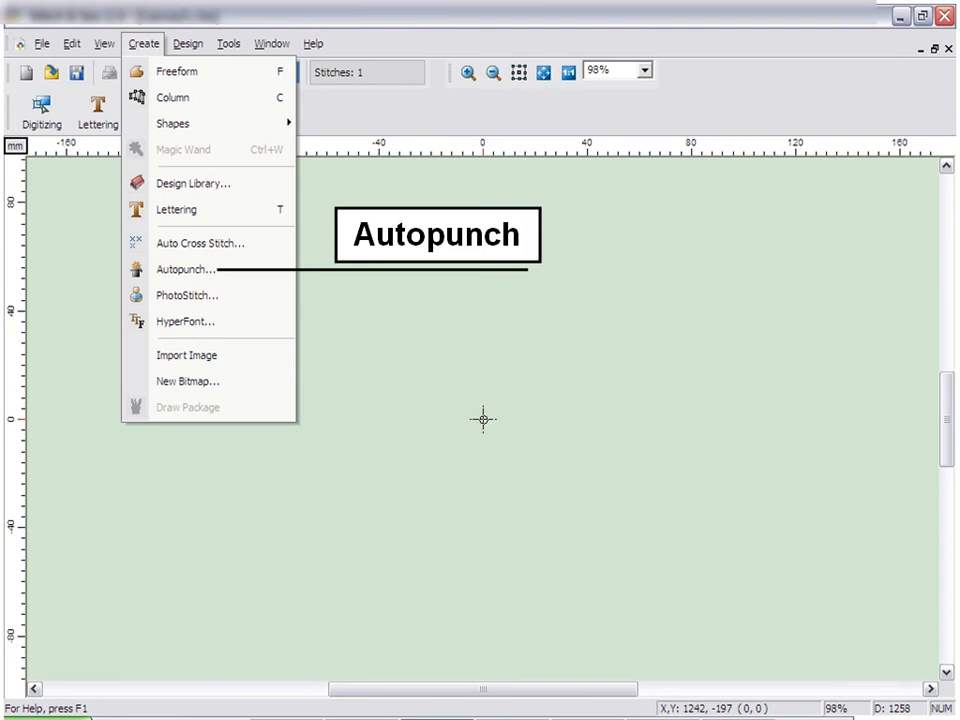
click(186, 268)
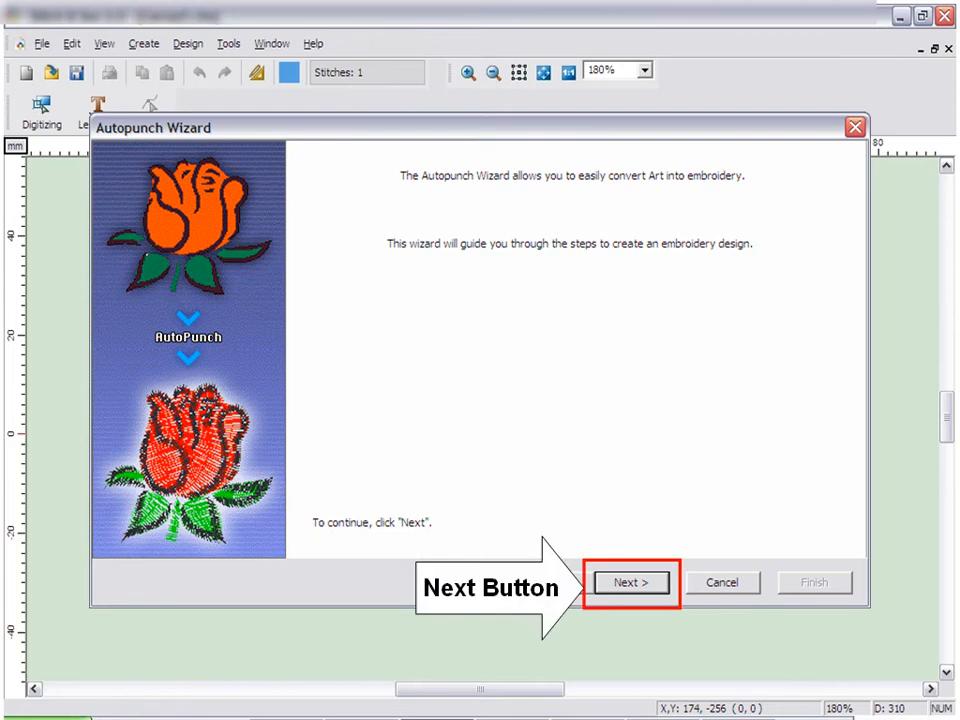
Select canada.wmf as the source image in the wizard's first step.
click(632, 582)
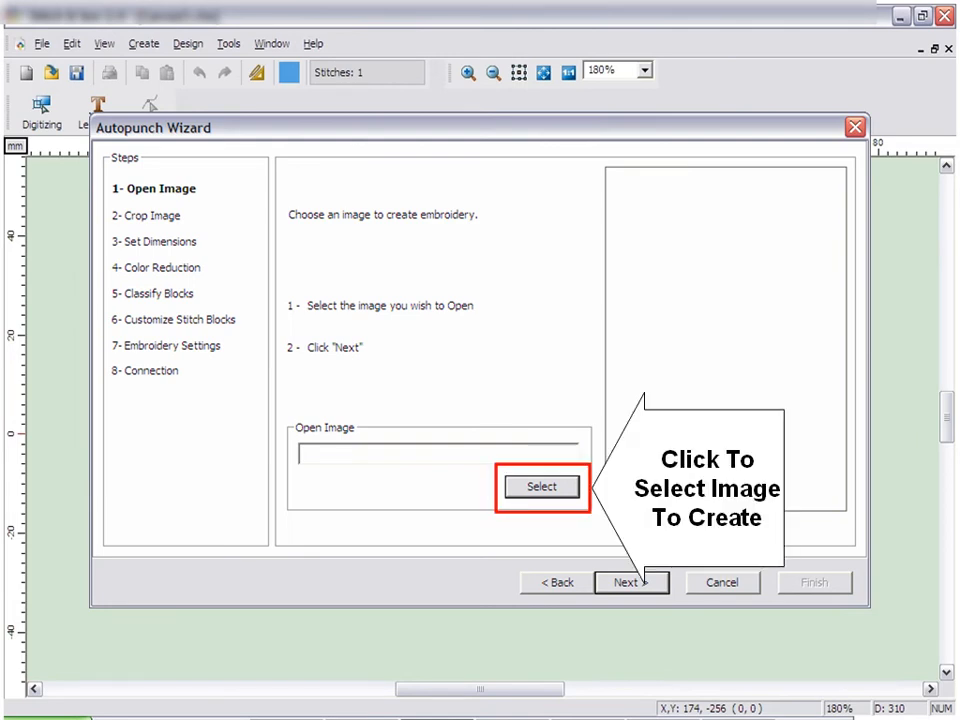
click(540, 486)
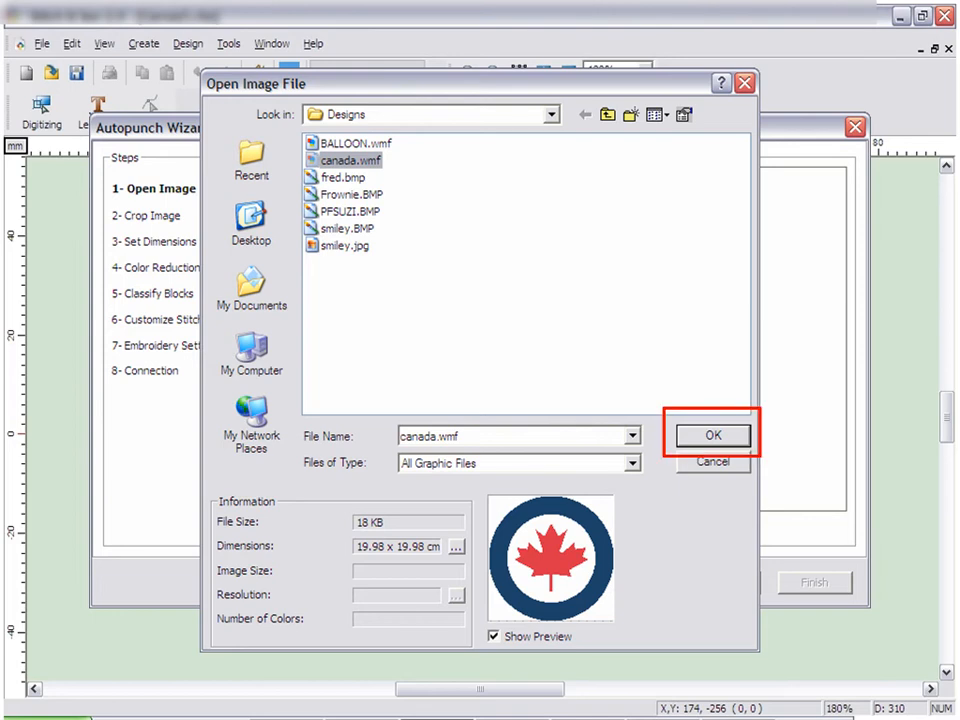
click(712, 436)
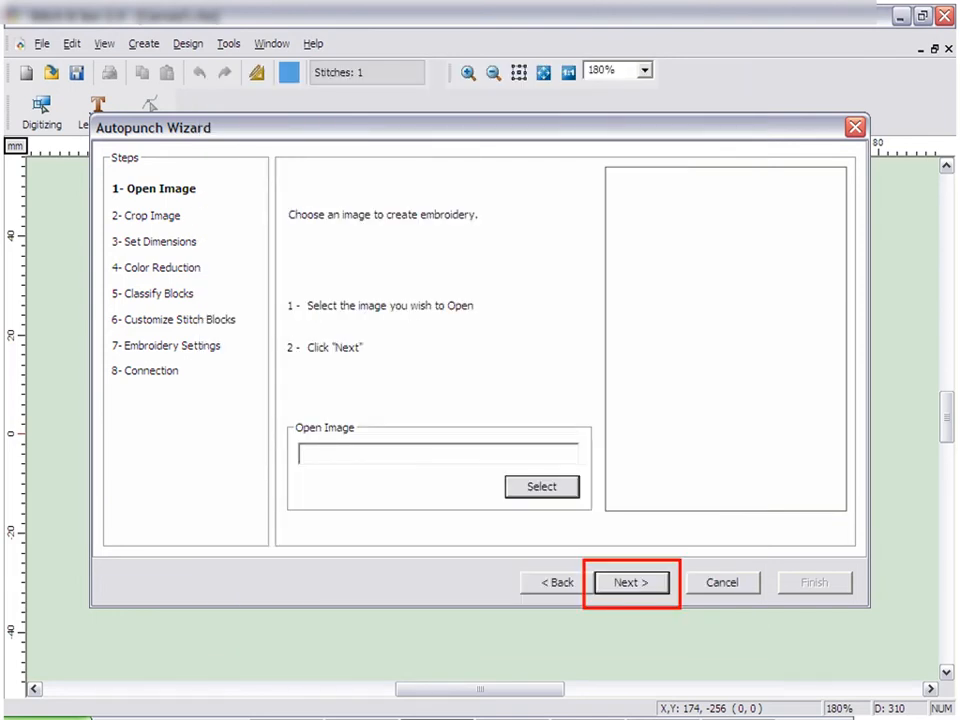
Accept the uncropped roundel and advance to the Set Dimensions step at 19.98 cm.
click(630, 582)
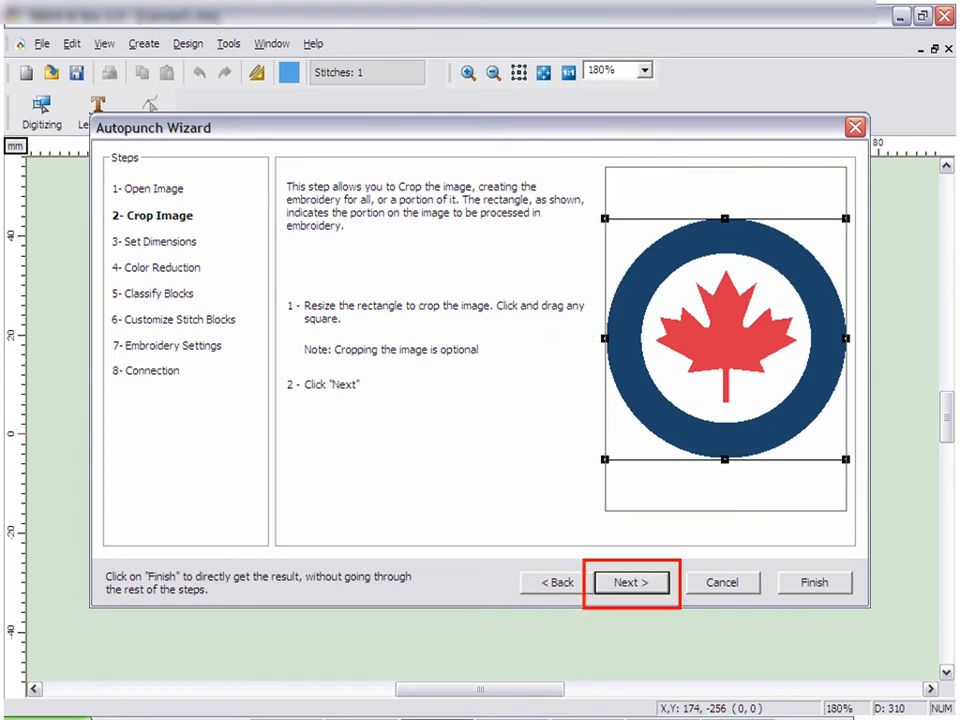
click(630, 582)
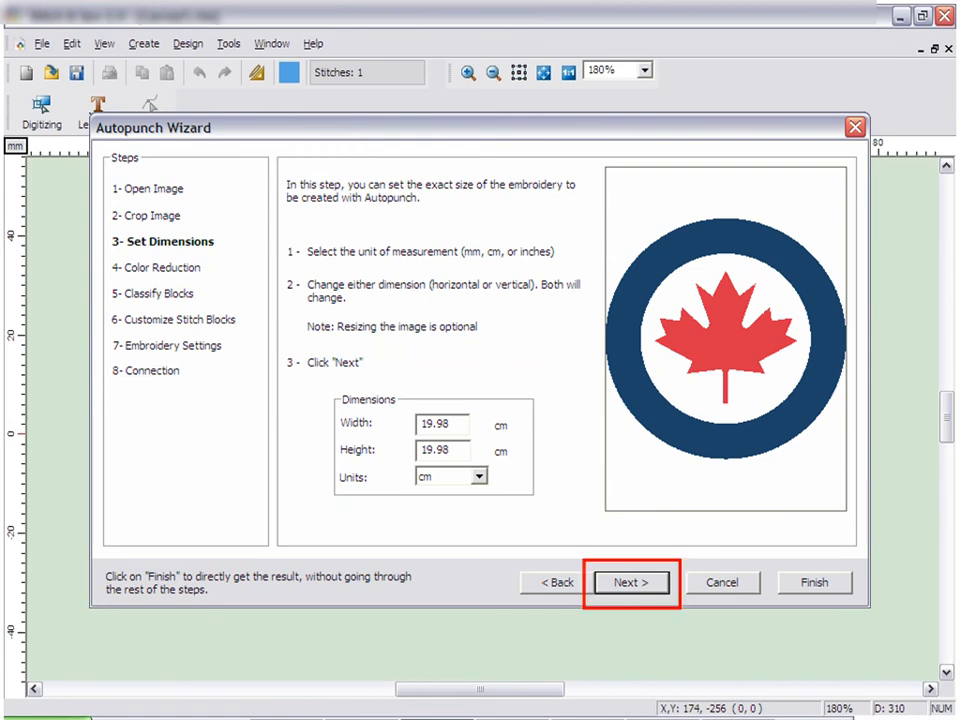
Keep the 19.98 cm size and get an automatic three-colour thread palette suggestion.
click(630, 582)
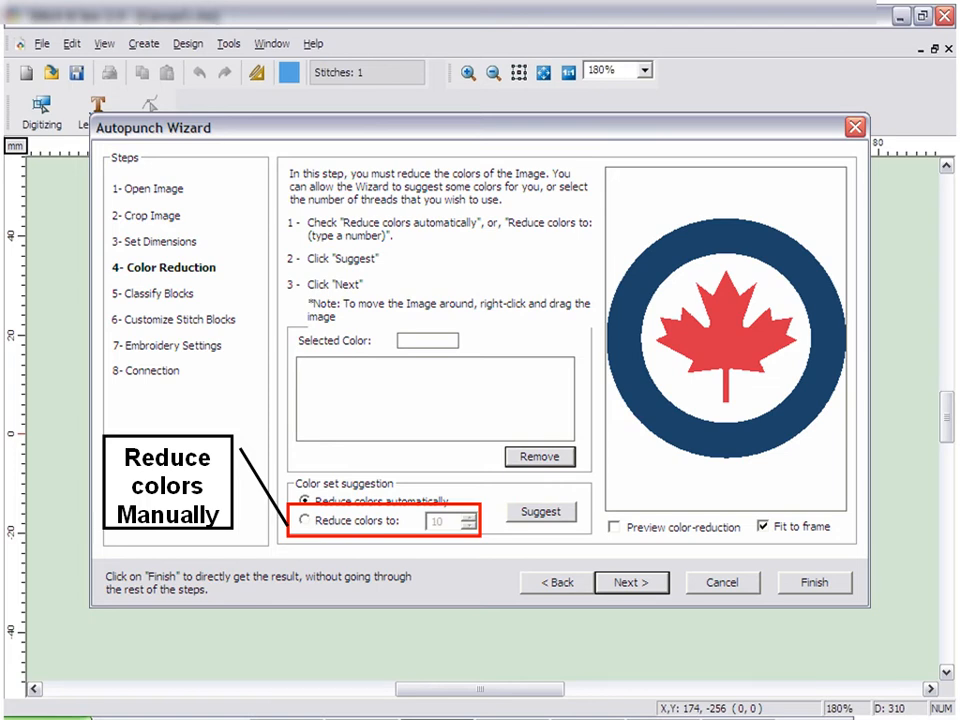
click(304, 500)
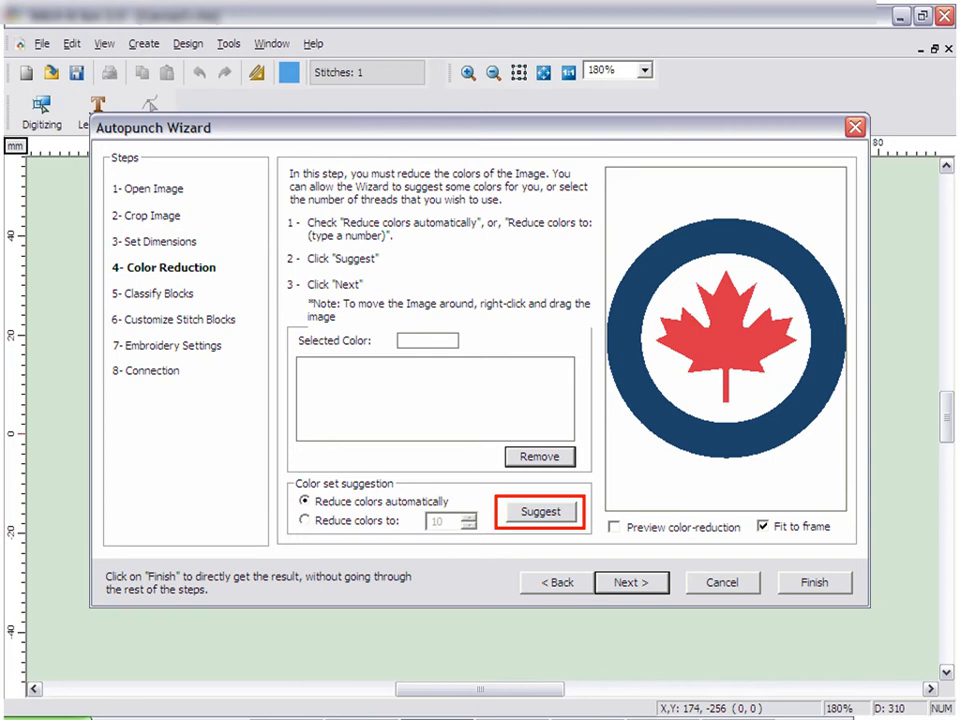
click(540, 512)
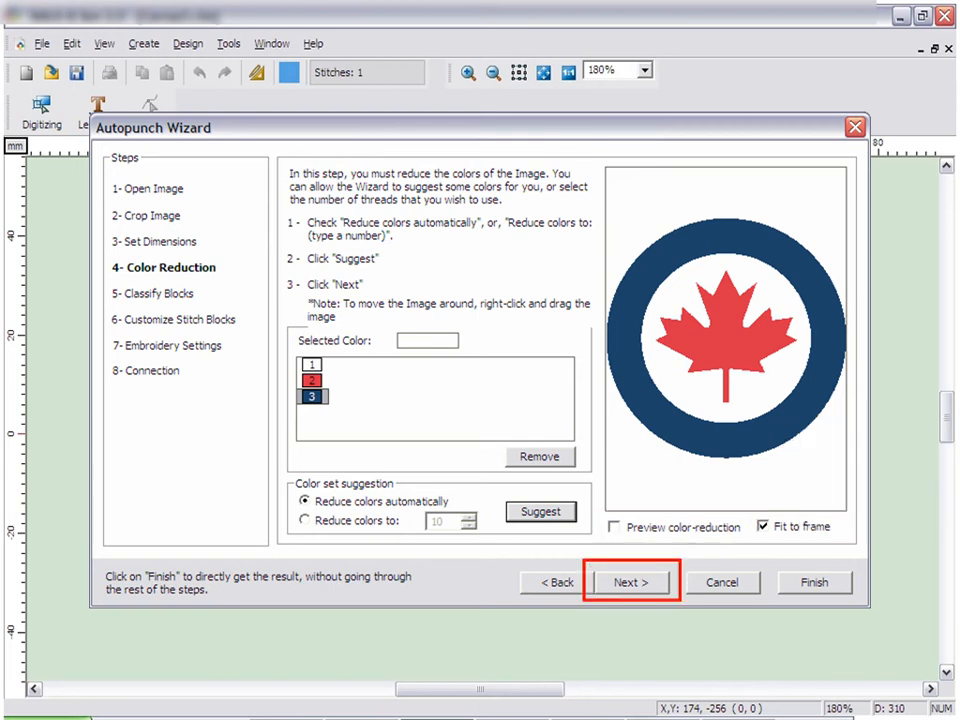
Accept the three colours and reach Classify Blocks with its 9.0 mm maximum column width.
click(630, 582)
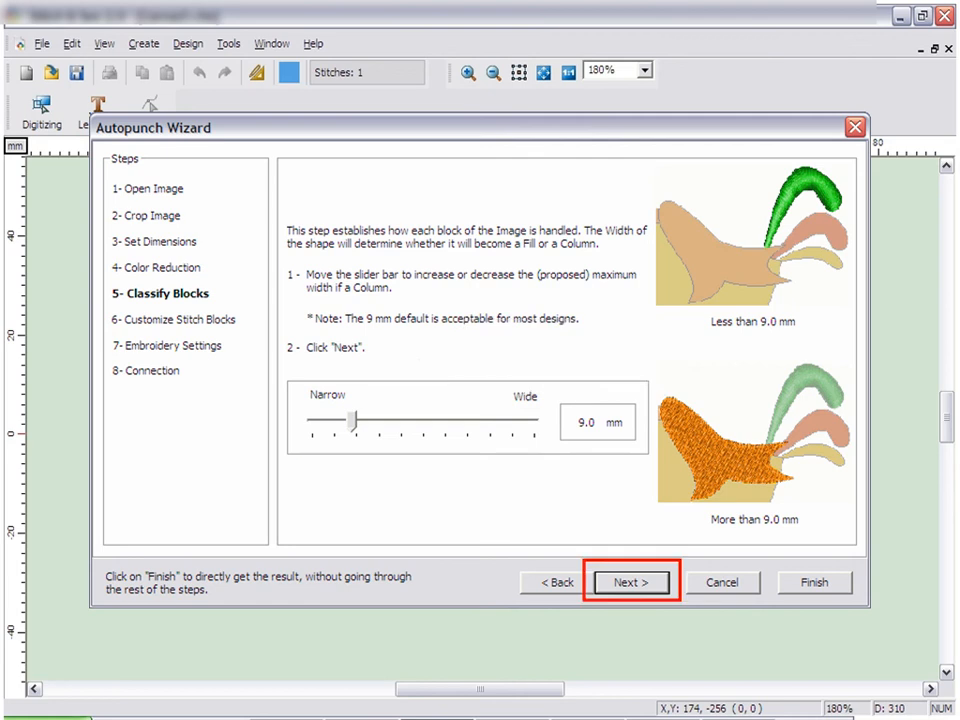
Accept the 9.0 mm block width and reach the Customize Stitch Blocks preview.
click(630, 582)
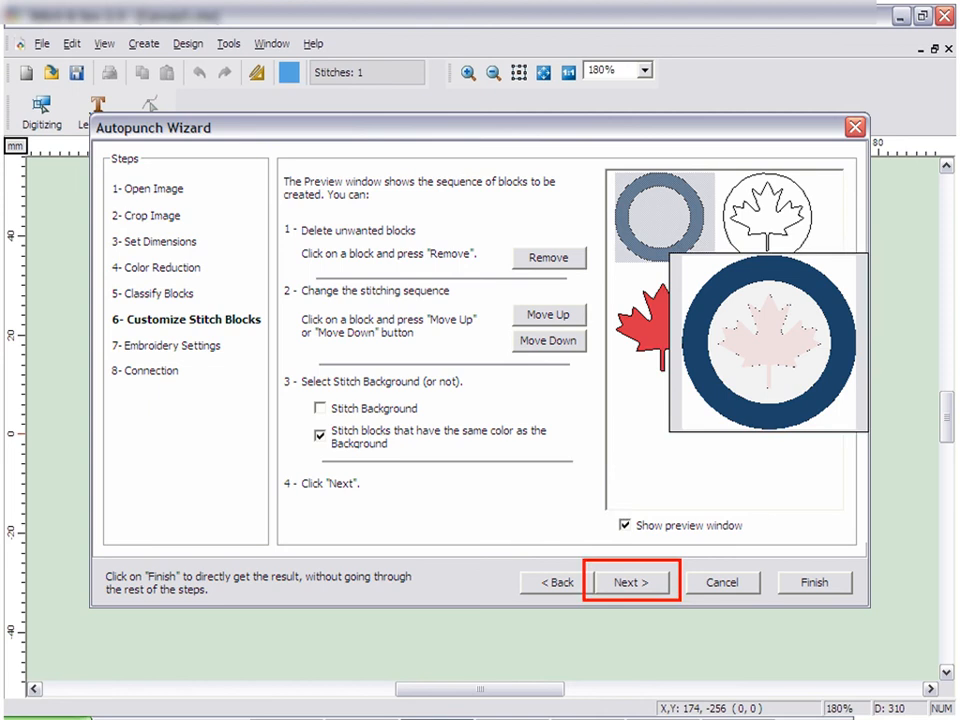
Choose Jersey-Knit under Polo Style Shirt from the preset fabrics as the design's fabric.
click(630, 582)
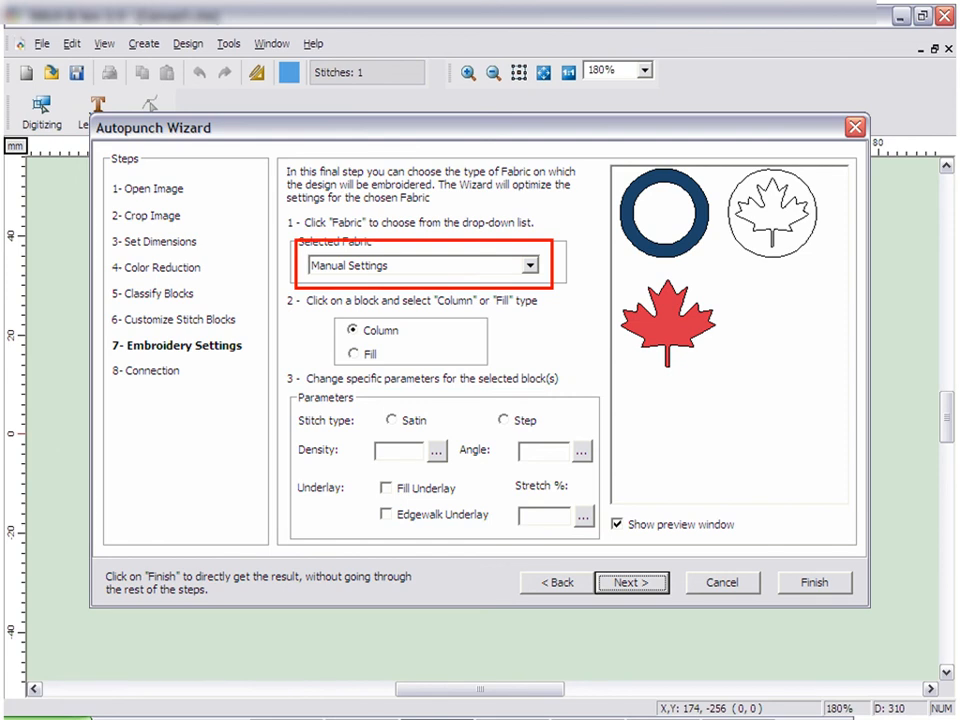
click(528, 264)
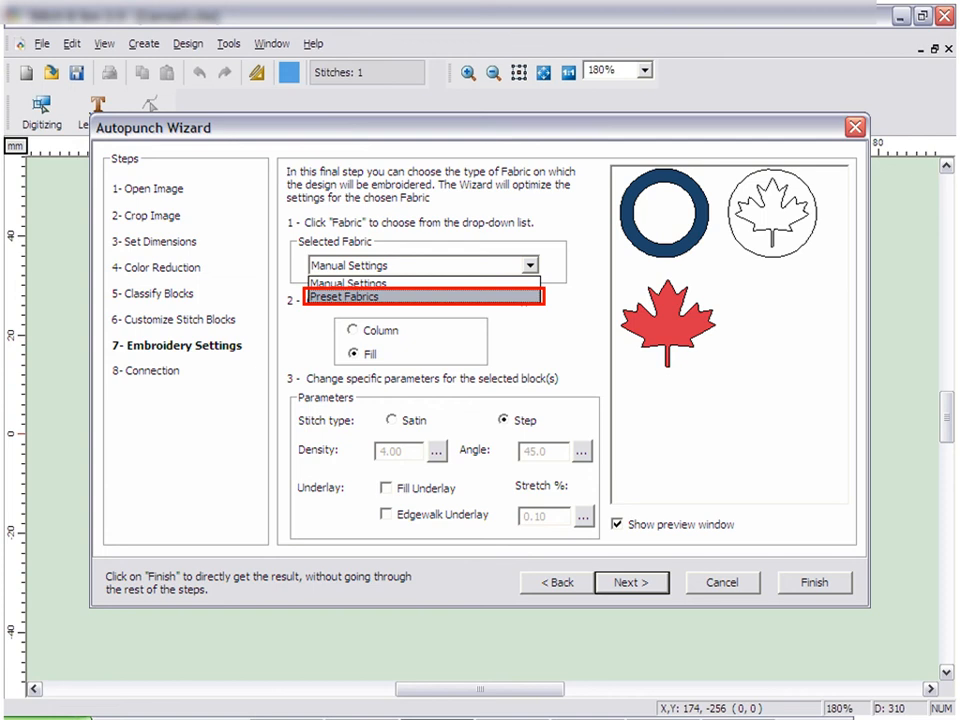
click(344, 296)
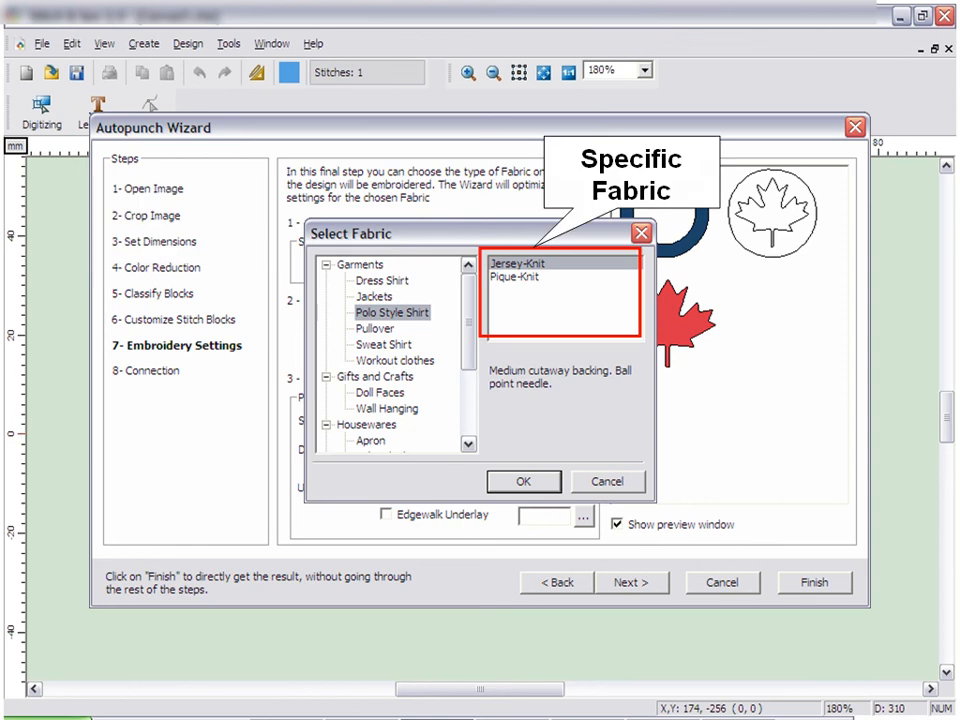
click(524, 480)
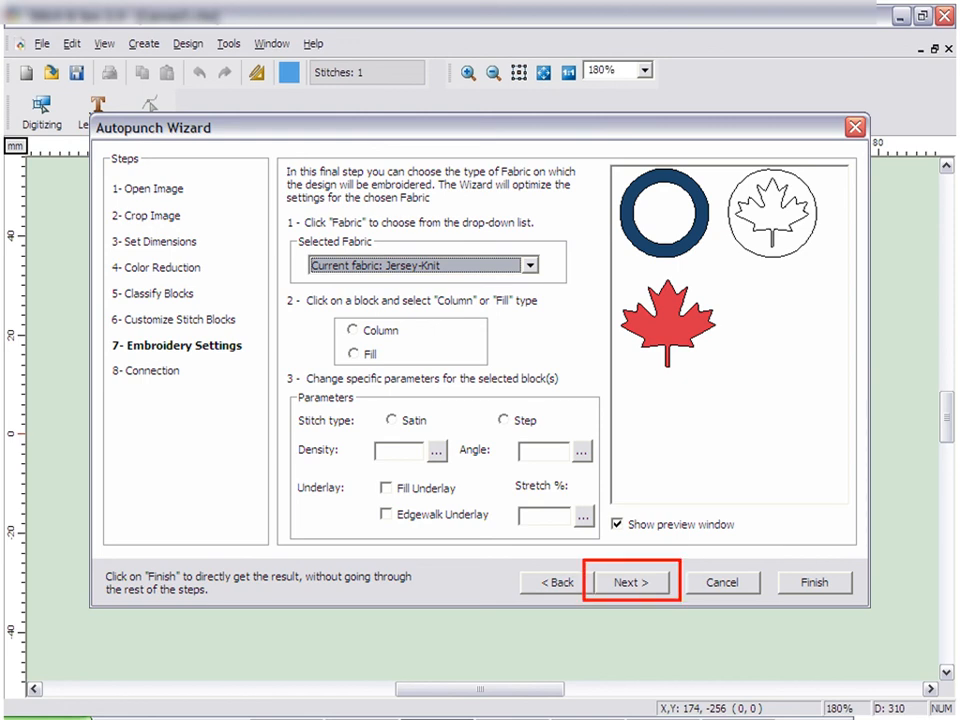
Review the Connection step's trim options and finish so the stitched roundel appears on the canvas.
click(630, 582)
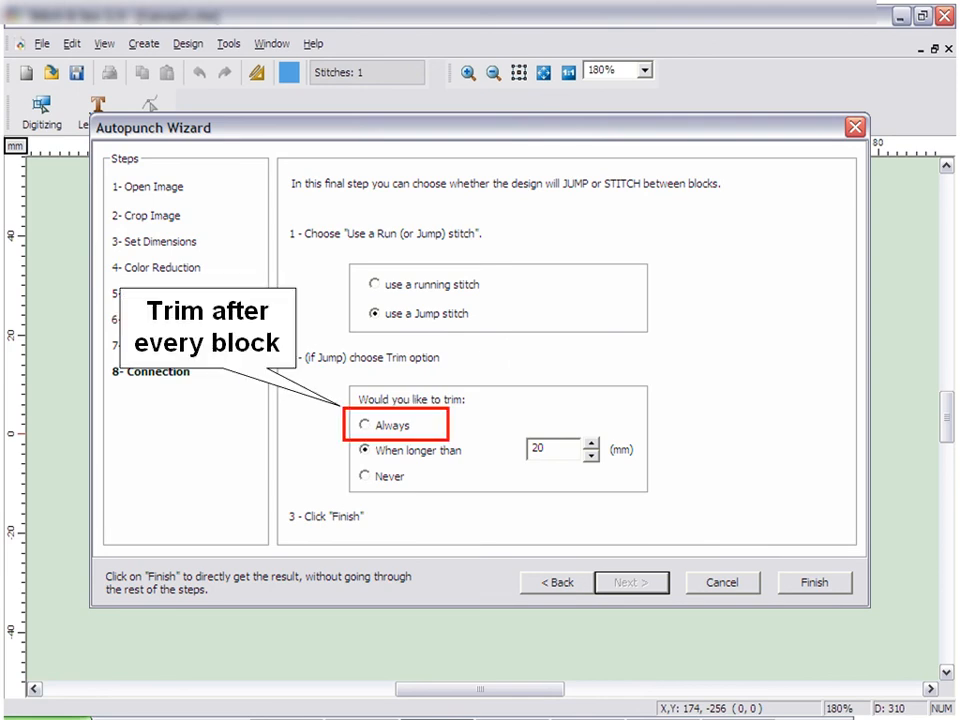
click(364, 450)
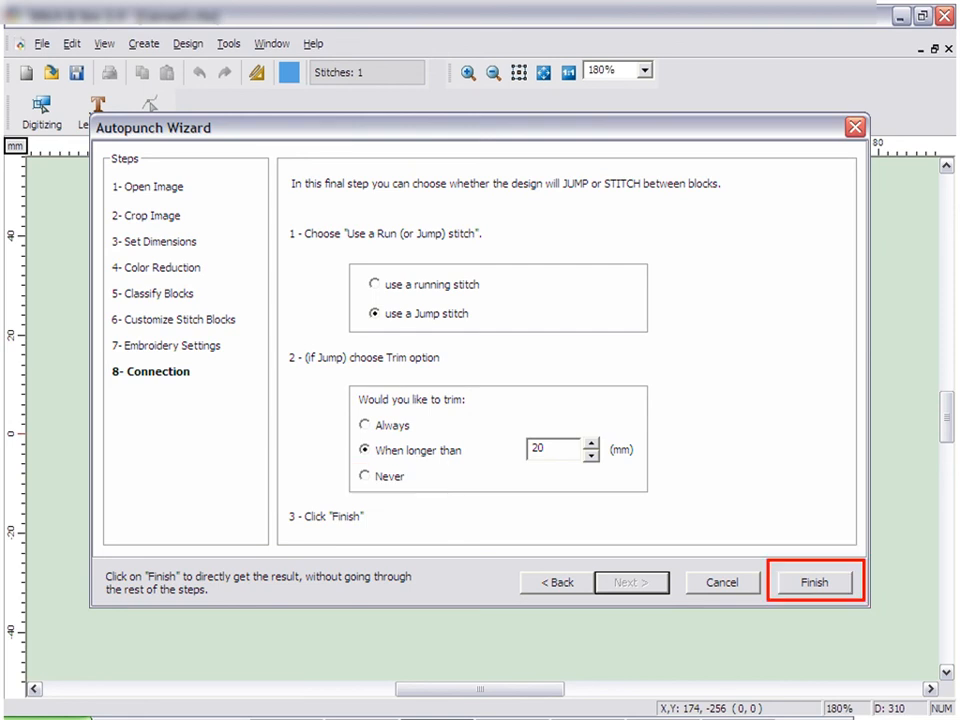
click(814, 582)
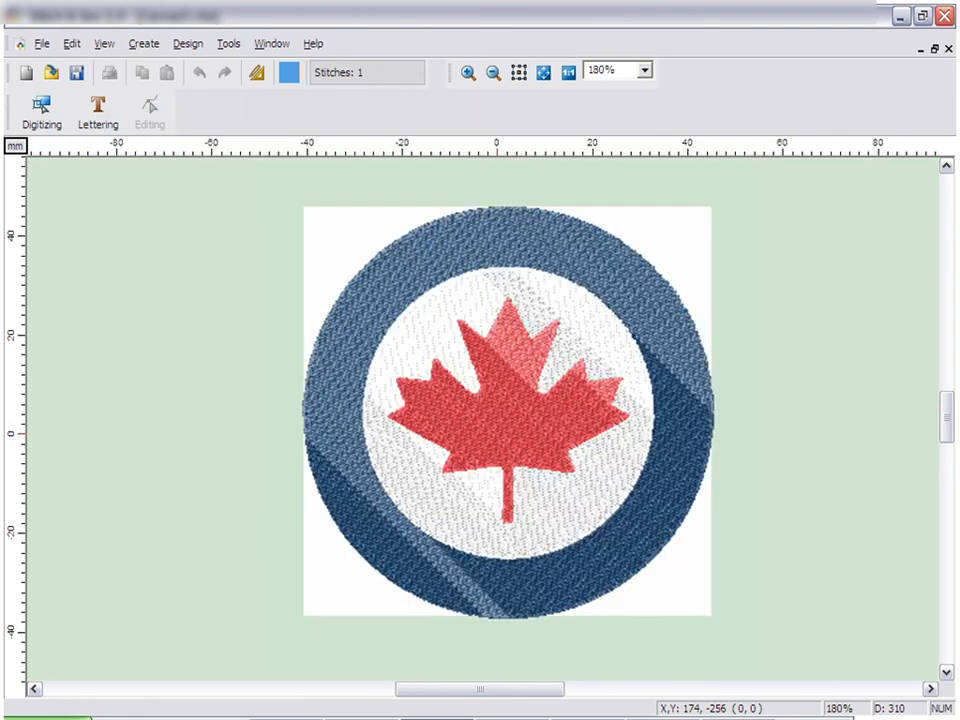